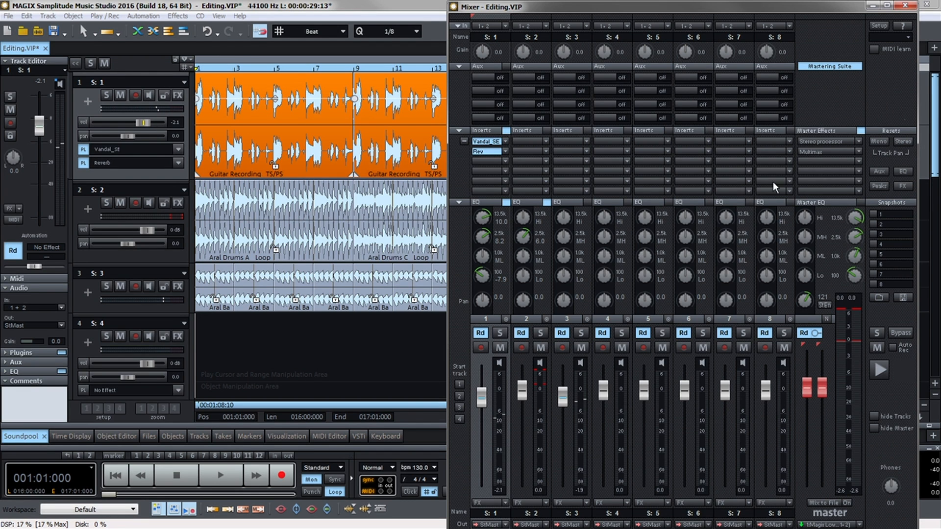
Launch the Mastering Suite from the mixer's master section
click(829, 65)
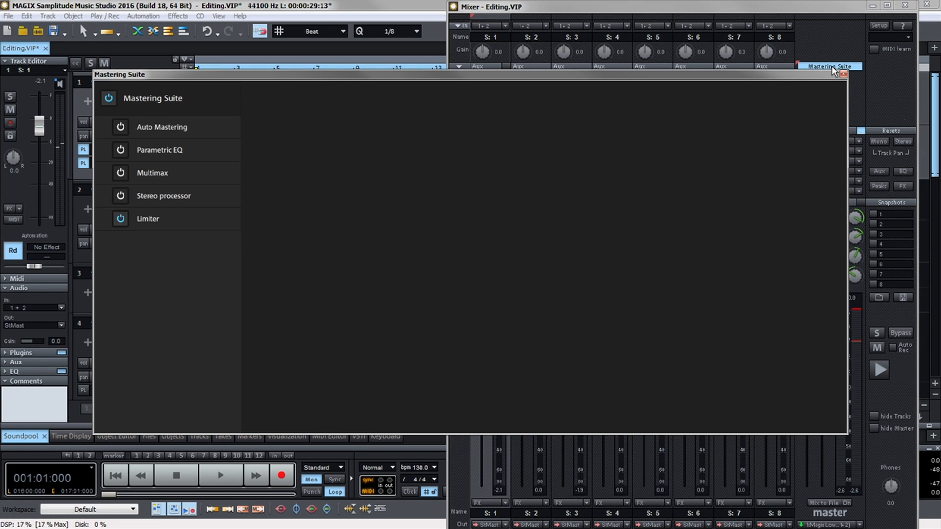
Audition the Auto Mastering styles 70's disco 3 and 80's American pop, then reset to Original
click(162, 127)
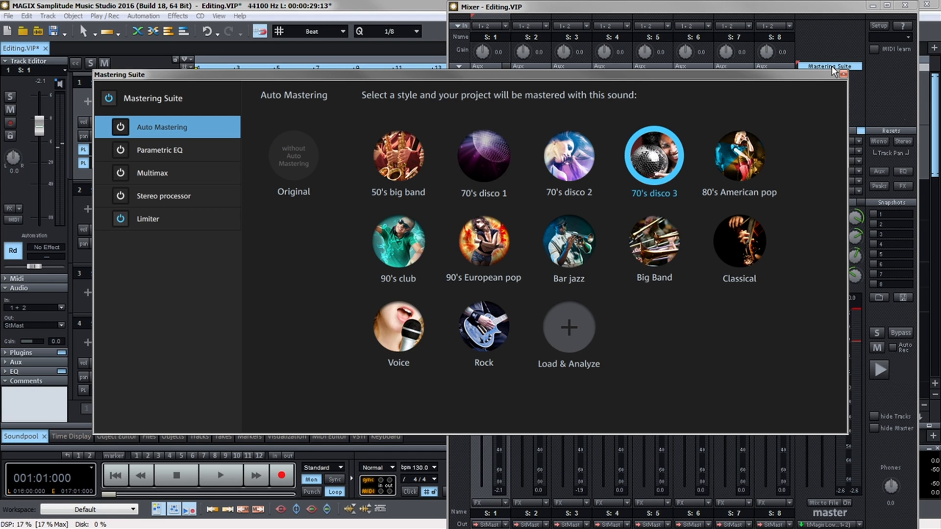
mouse_move(486, 95)
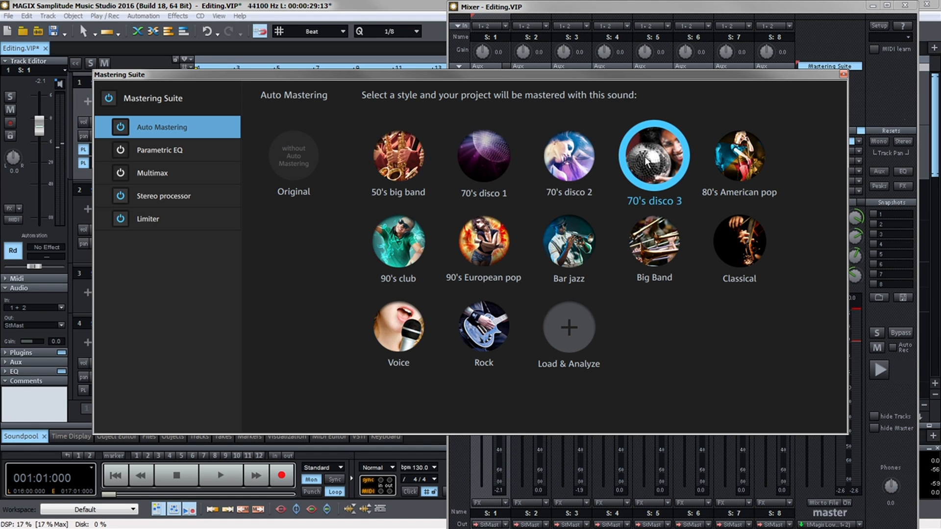
click(654, 157)
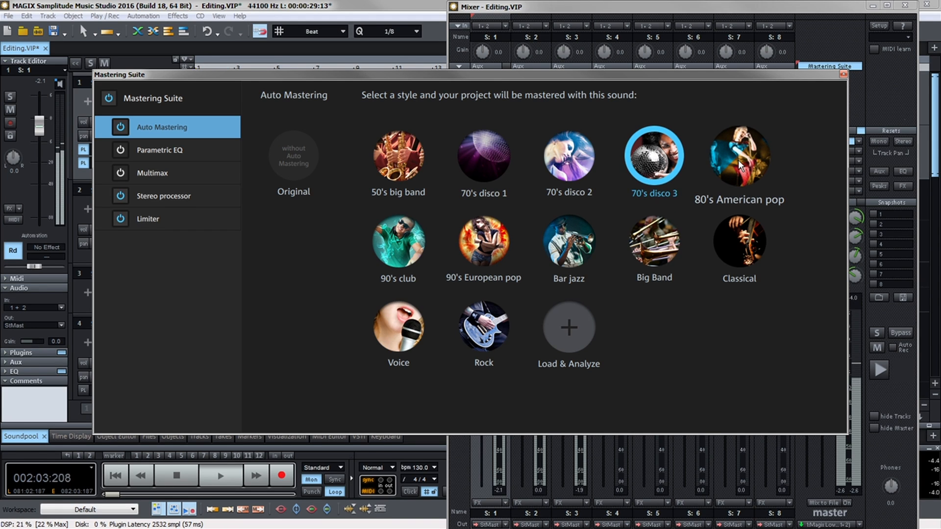
click(739, 156)
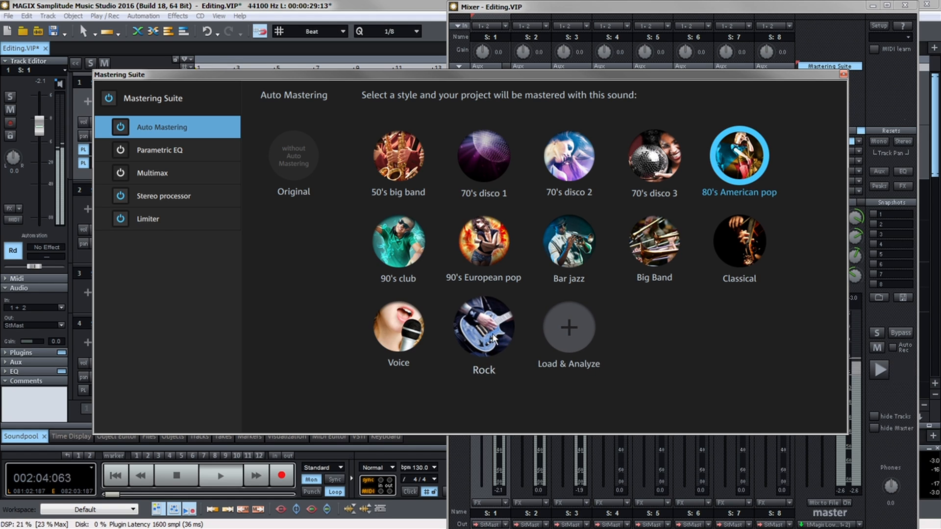
click(483, 326)
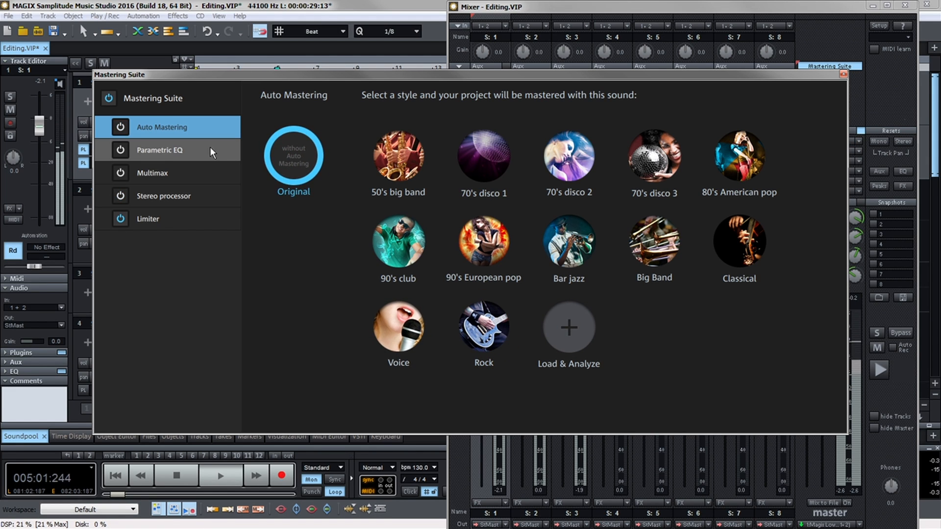
Try the Phone and Mid boost Parametric EQ presets, then reset the curve to default settings
click(159, 150)
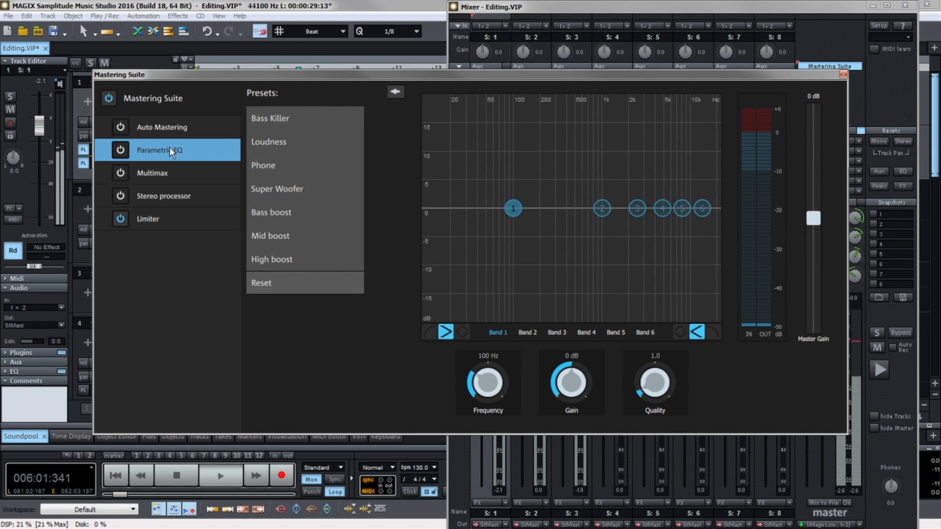
click(269, 164)
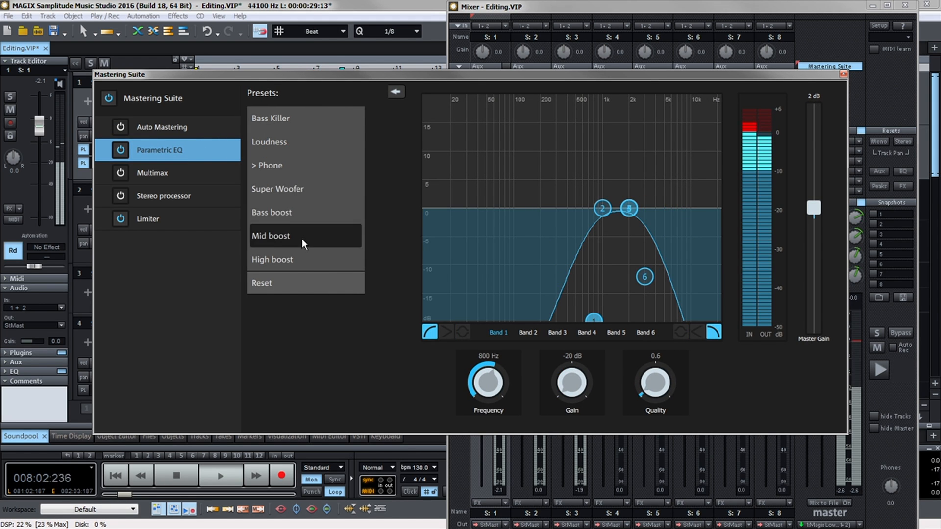
click(271, 235)
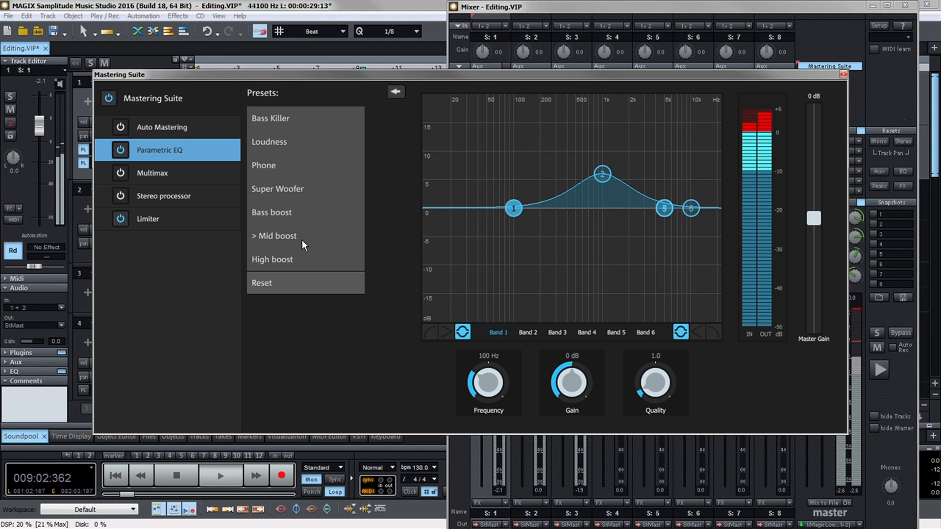
click(261, 283)
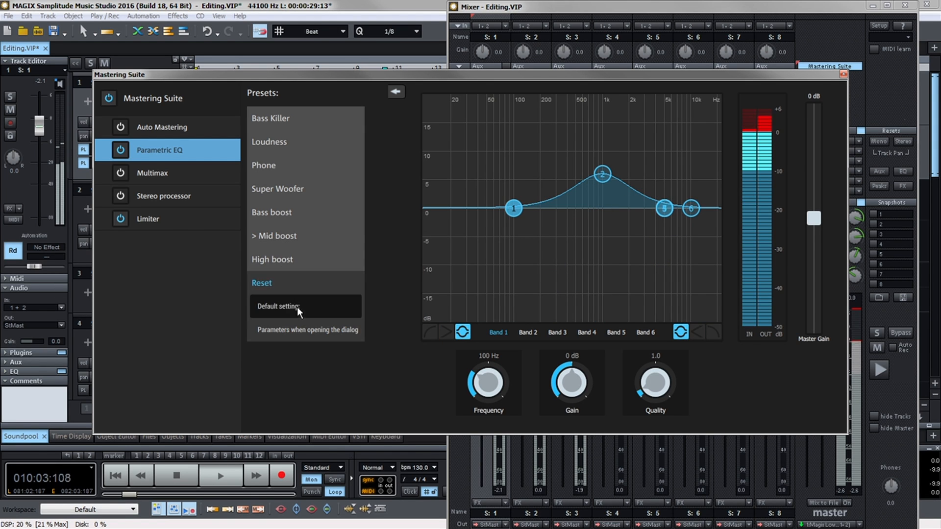
click(277, 307)
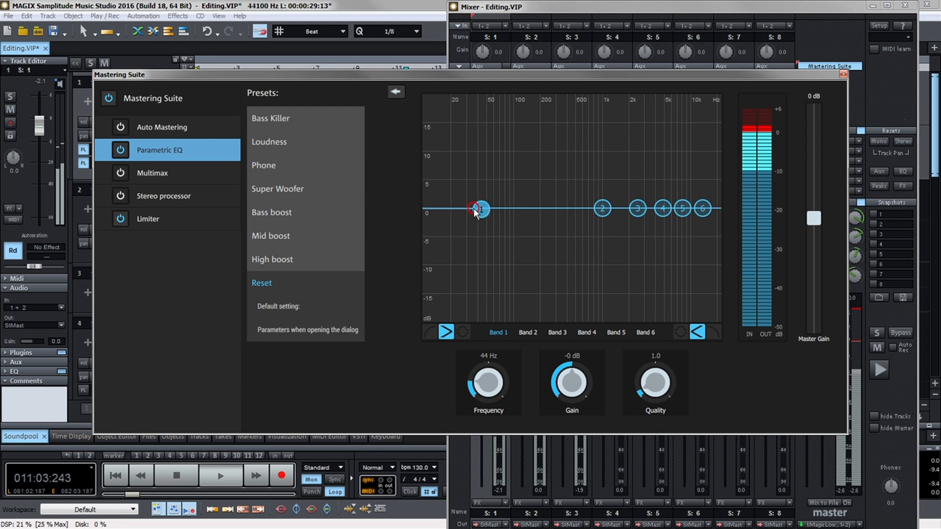
Shape the EQ: low cut with slight bass lift, band 4 near 1159 Hz, +4 dB wide at 5 kHz, +3 dB at 11.7 kHz
drag(474, 209, 450, 210)
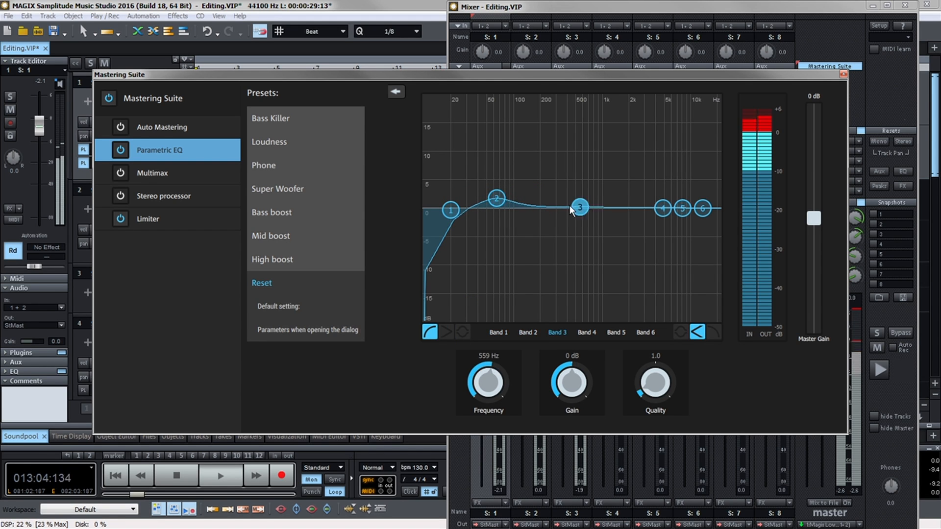
drag(578, 207, 608, 208)
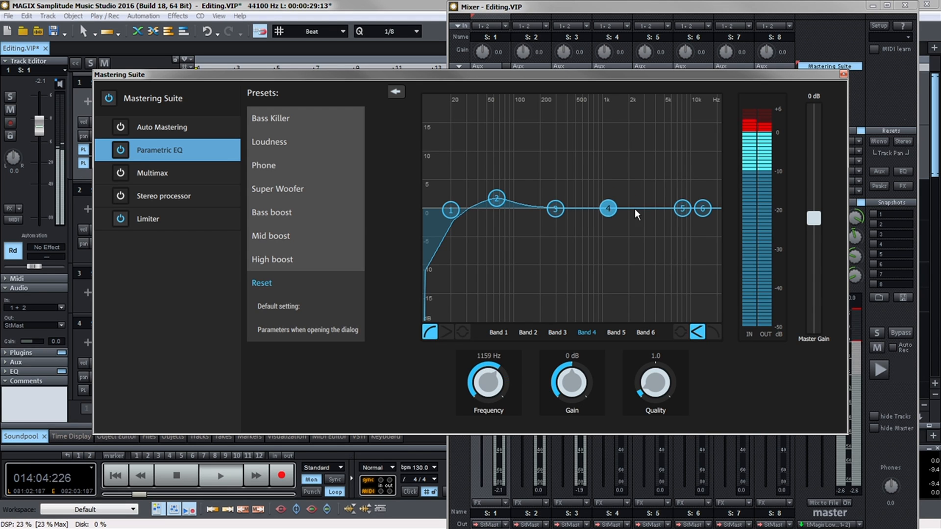
drag(682, 208, 664, 187)
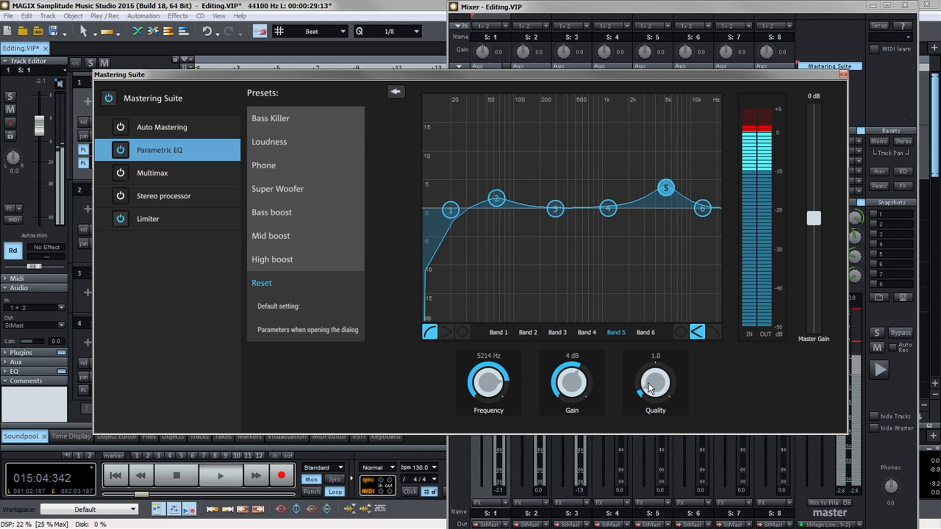
drag(702, 208, 696, 191)
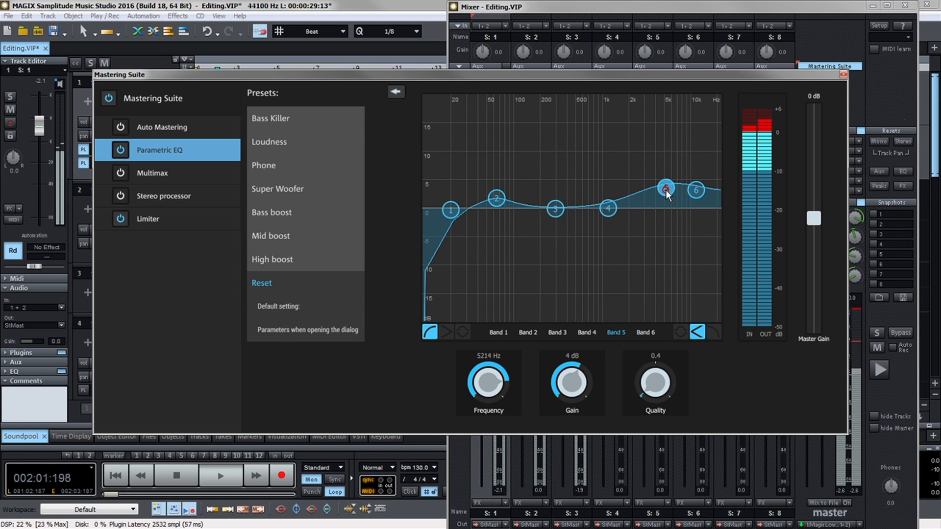
drag(664, 187, 696, 195)
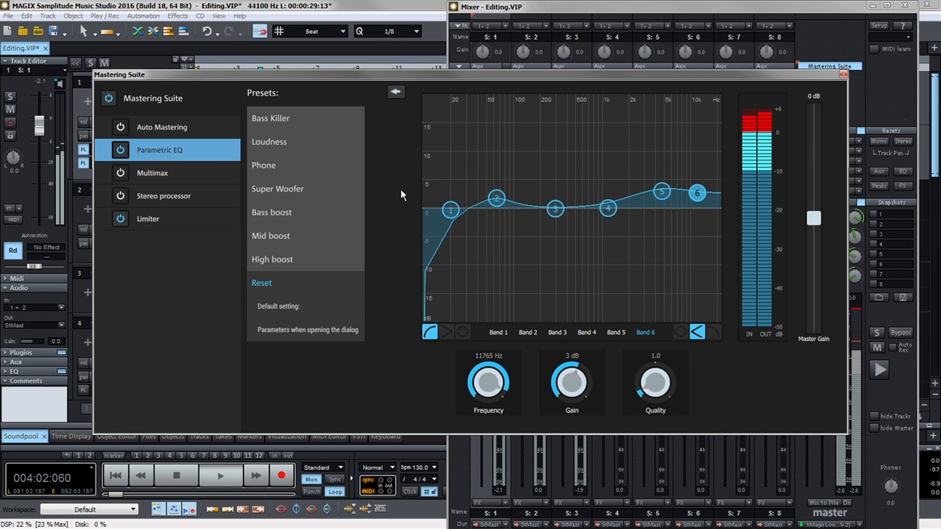
click(164, 196)
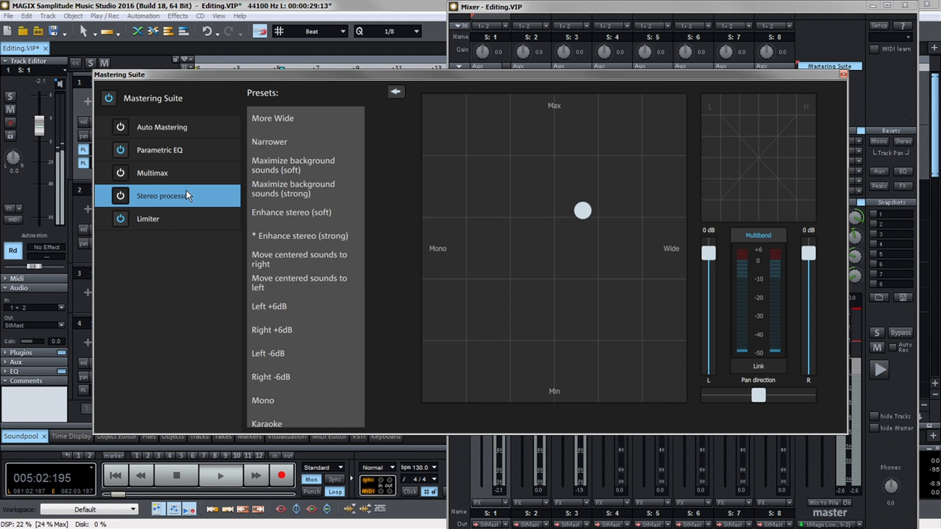
mouse_move(579, 224)
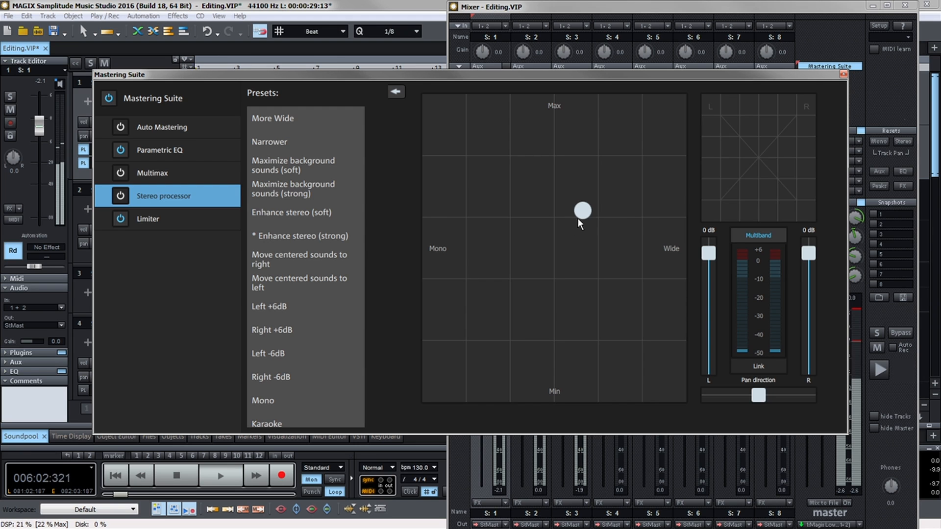
Drag the stereo-image point up toward Max, down toward Min, and leave it just below centre
drag(581, 209, 523, 127)
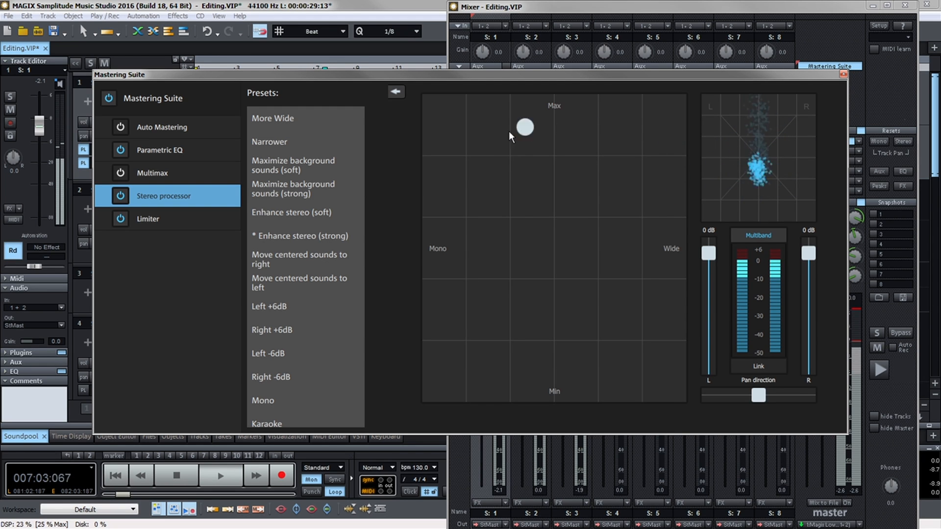
drag(523, 127, 581, 303)
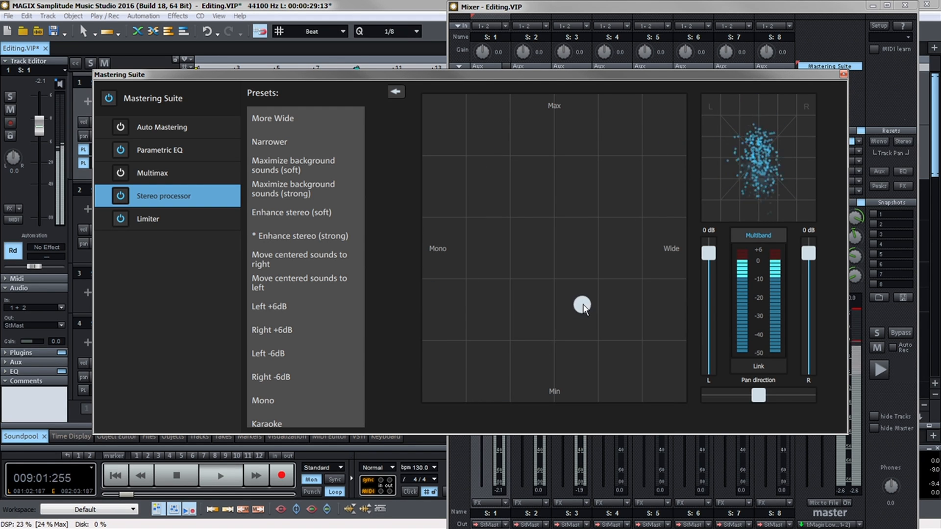
drag(581, 304, 577, 320)
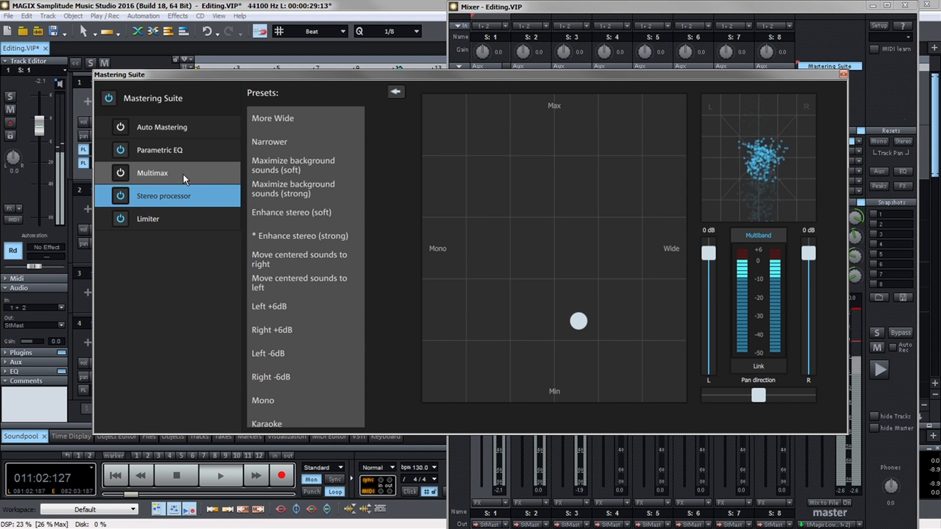
In Multimax, audition Loudness (Medium) then apply Loudness (Weak) with Low, Mid and High at 10%
click(152, 172)
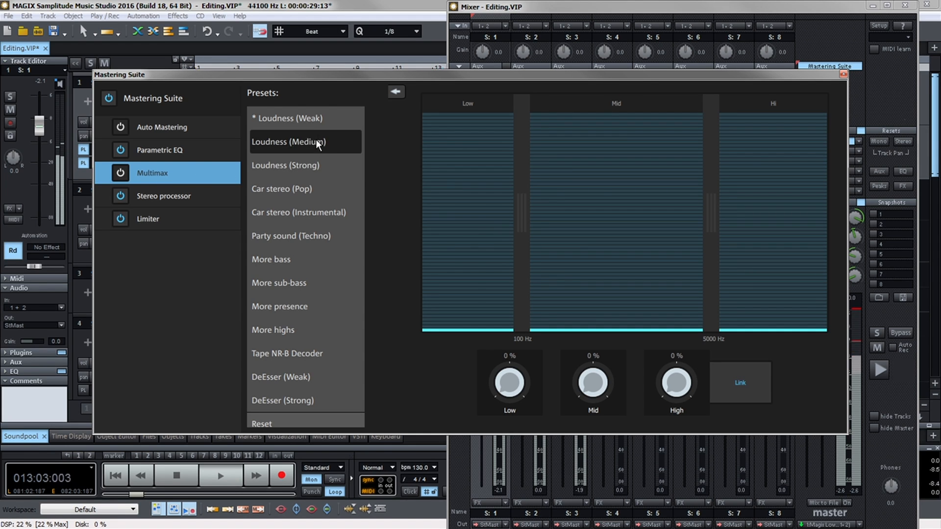
click(292, 141)
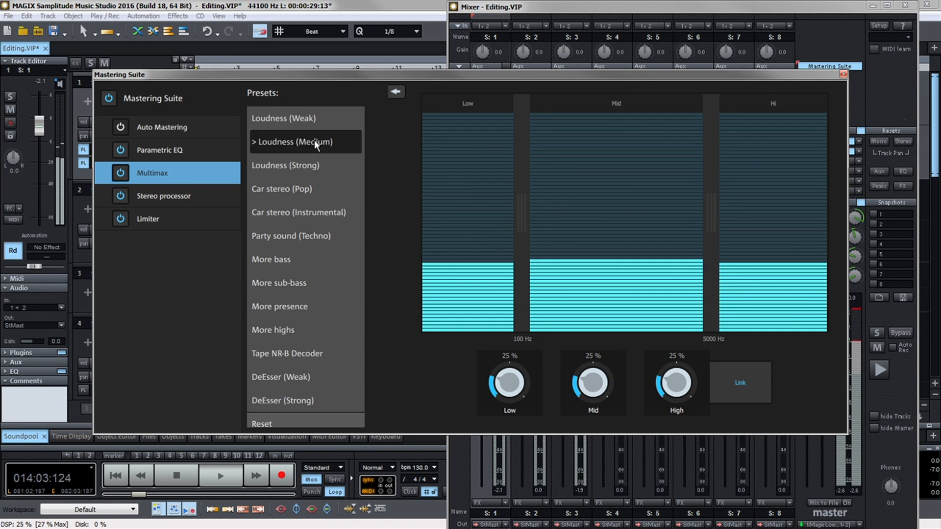
click(288, 119)
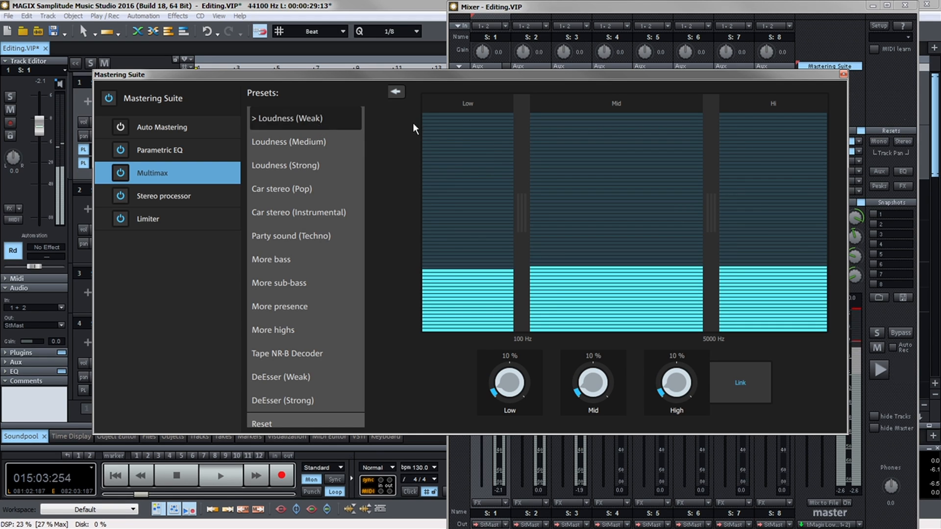